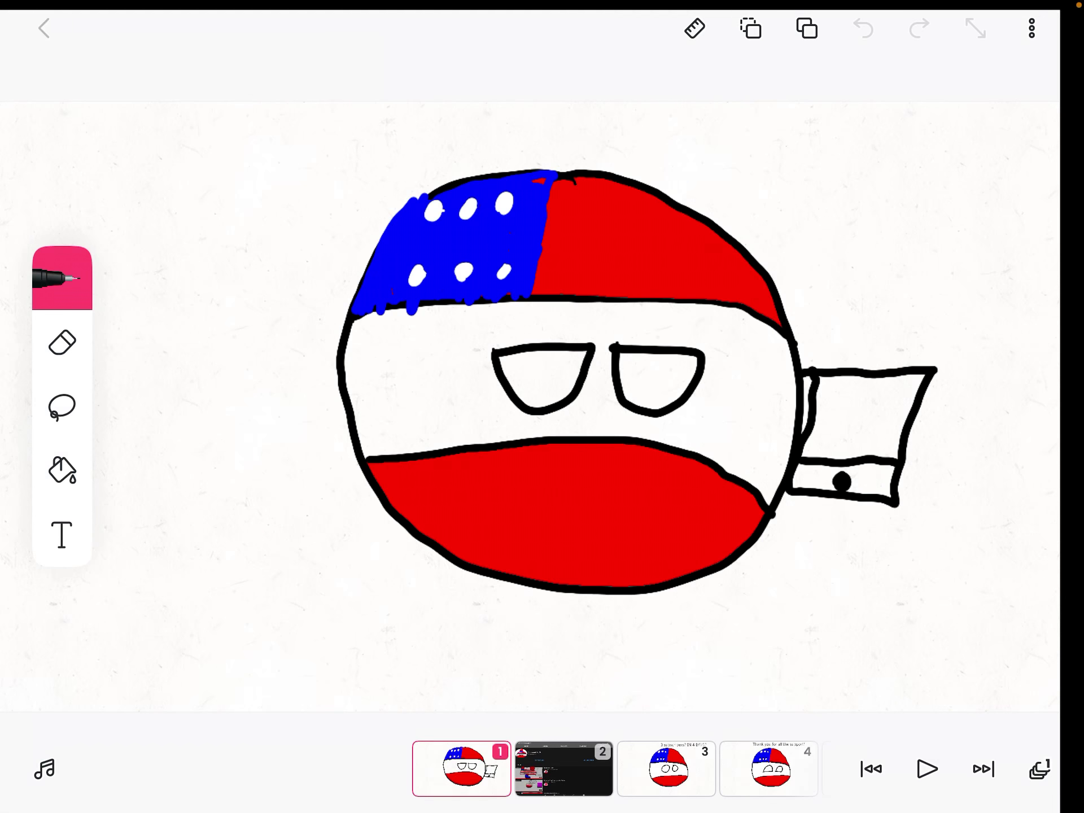
# - Exit the '3 subscribers special' project back to the Projects home screen
pyautogui.click(43, 28)
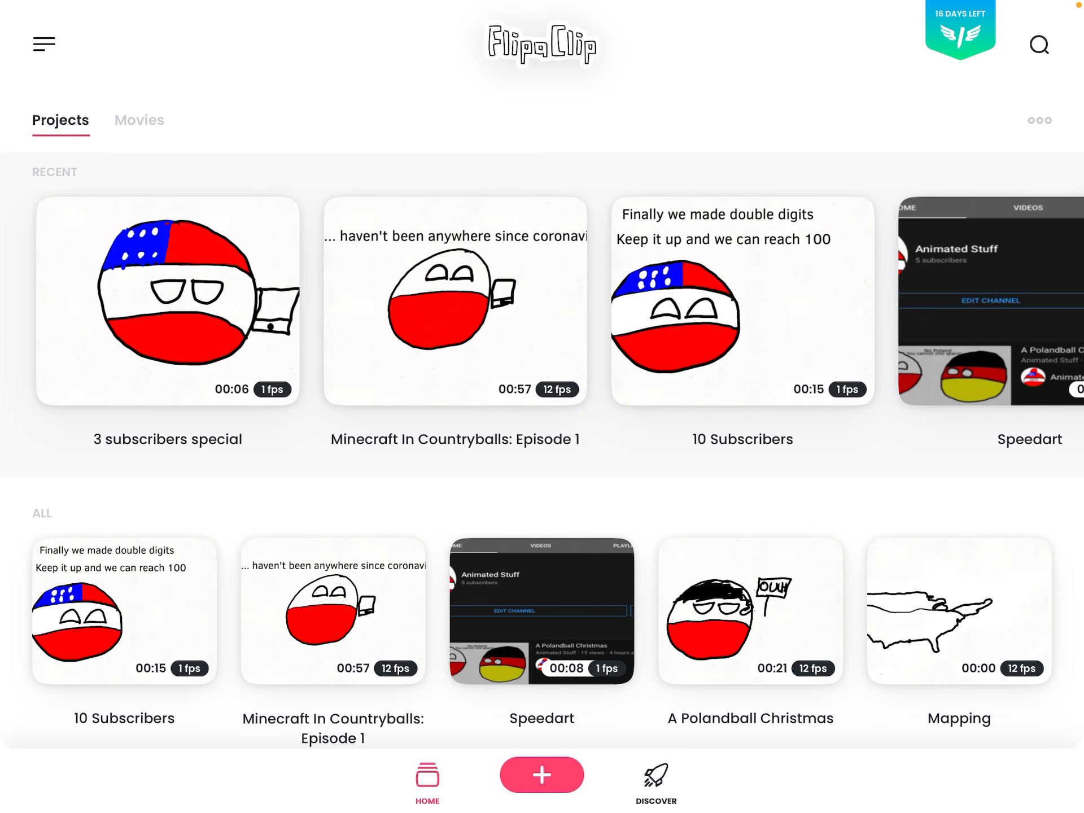
# - Start a new animation project and enter 'Tutorial' as its name
pyautogui.click(541, 775)
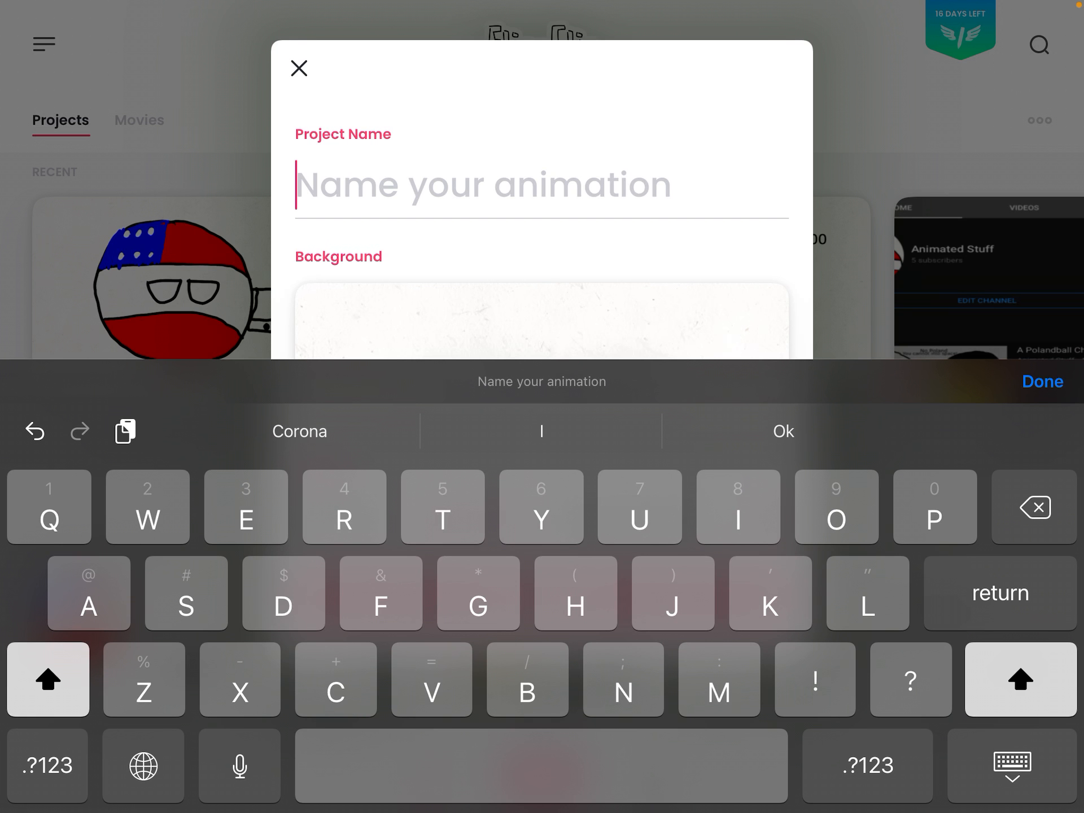
pyautogui.write('Tu')
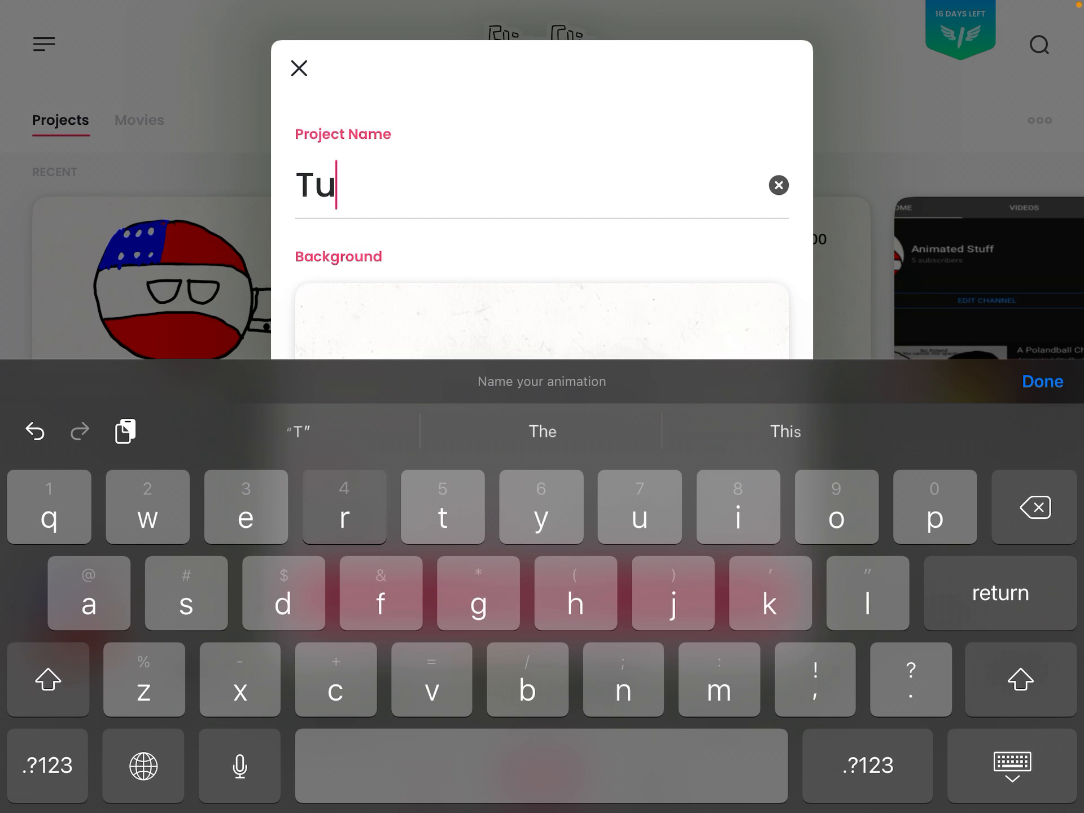
pyautogui.write('torial')
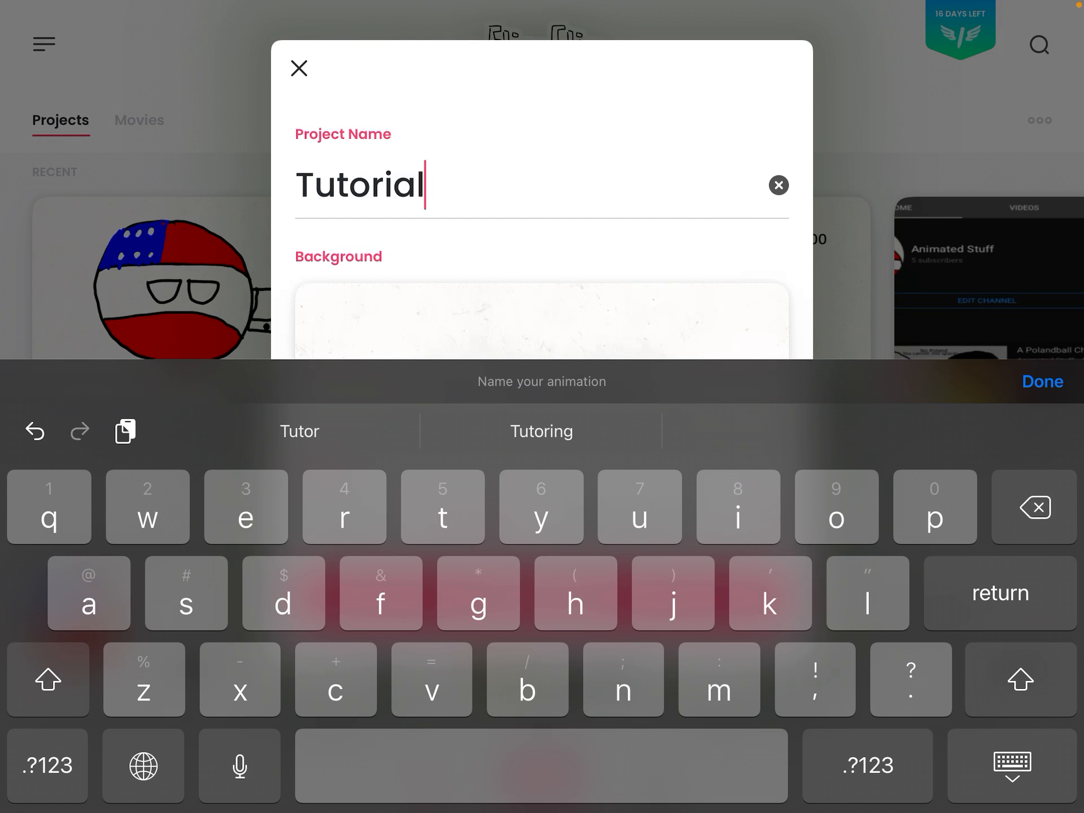
# - Create the Tutorial project, undo the stray stroke, and draw a black circle outline
pyautogui.click(1042, 381)
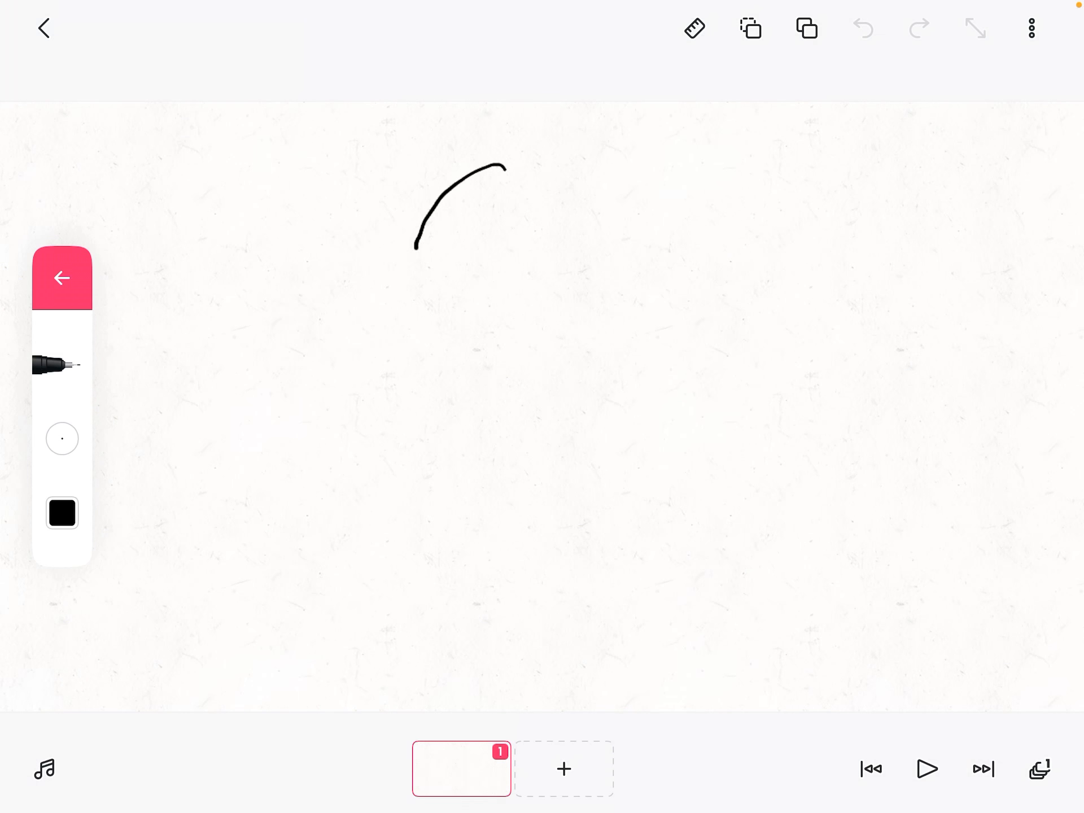
pyautogui.click(863, 27)
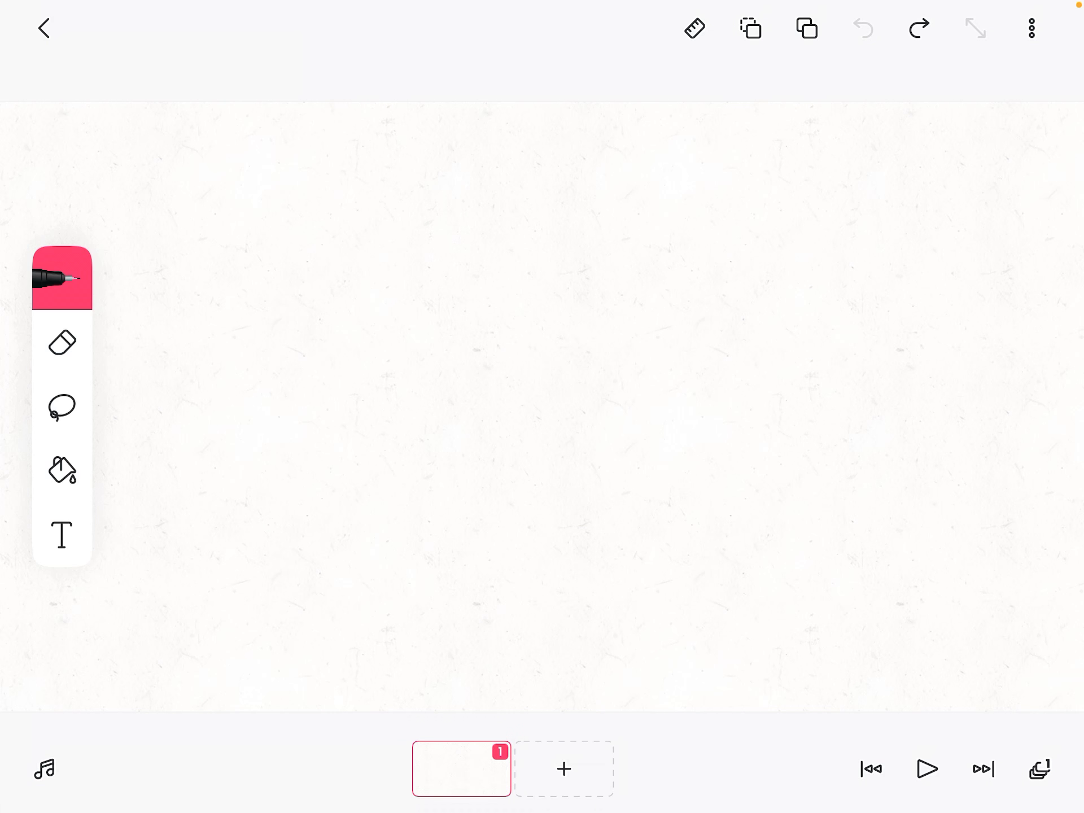
pyautogui.moveTo(476, 187); pyautogui.dragTo(518, 188)
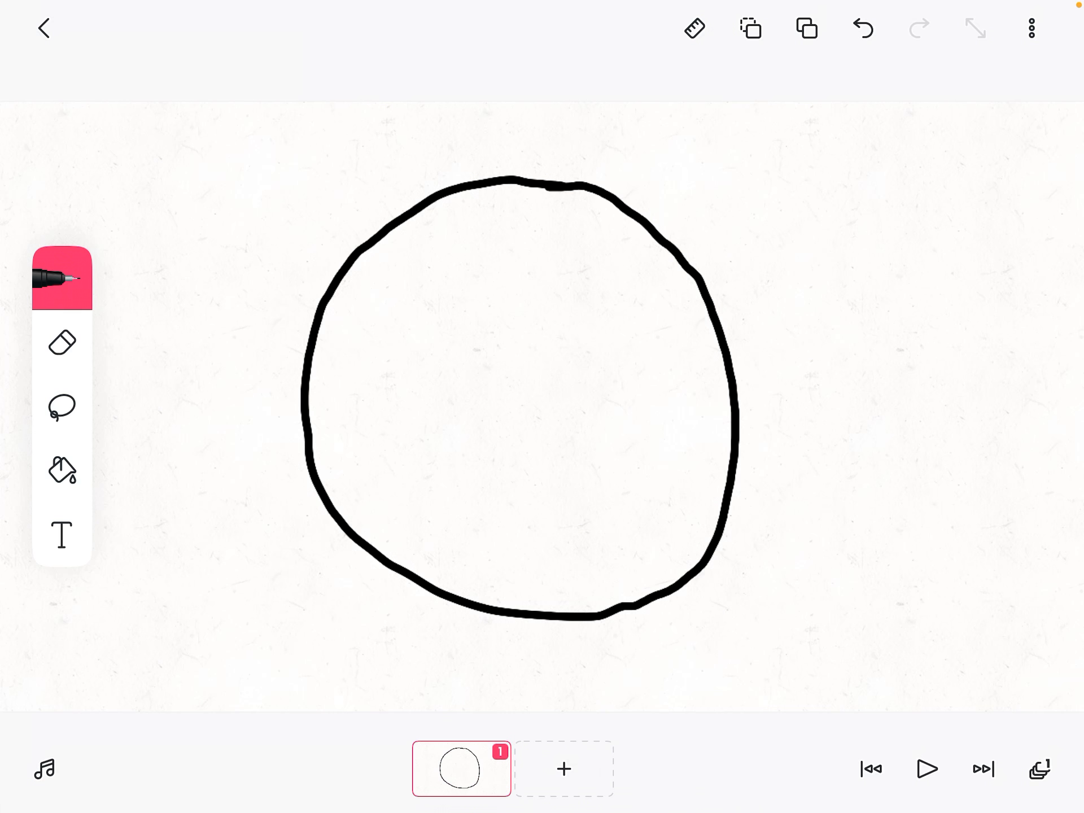
pyautogui.click(62, 407)
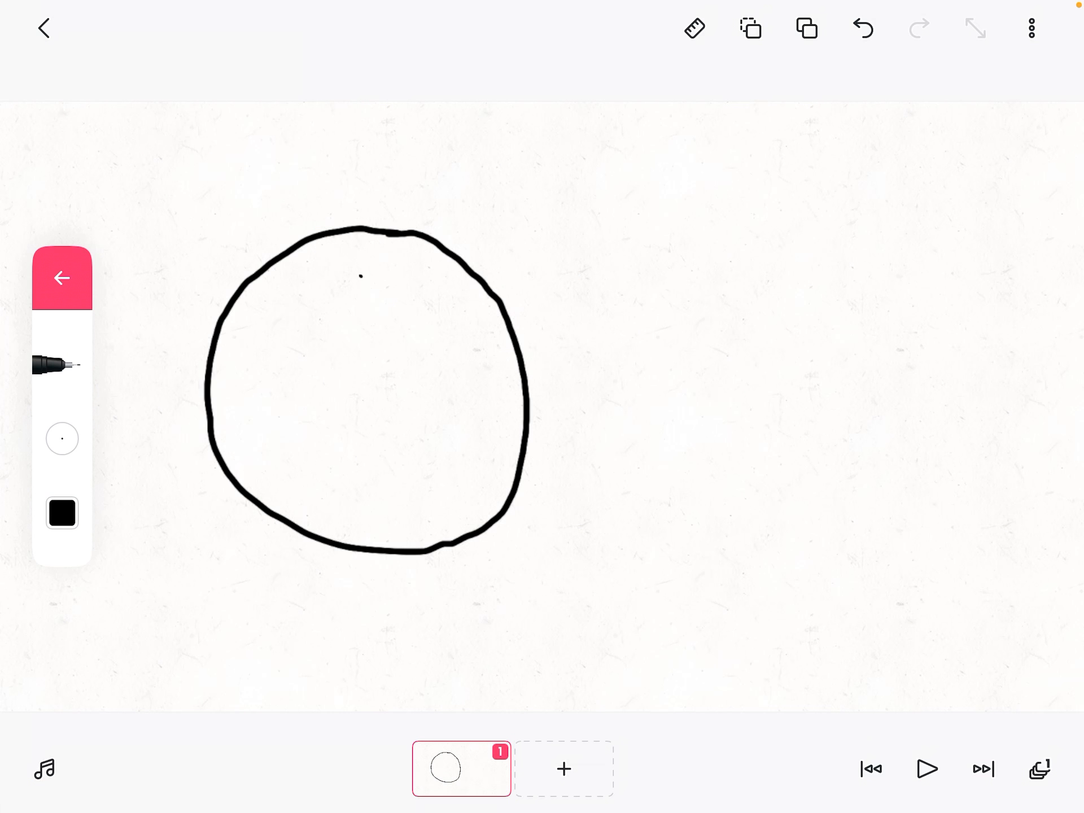
# - Add two band lines, fill the top and bottom bands red, and paint a blue corner
pyautogui.moveTo(224, 326); pyautogui.dragTo(515, 335)
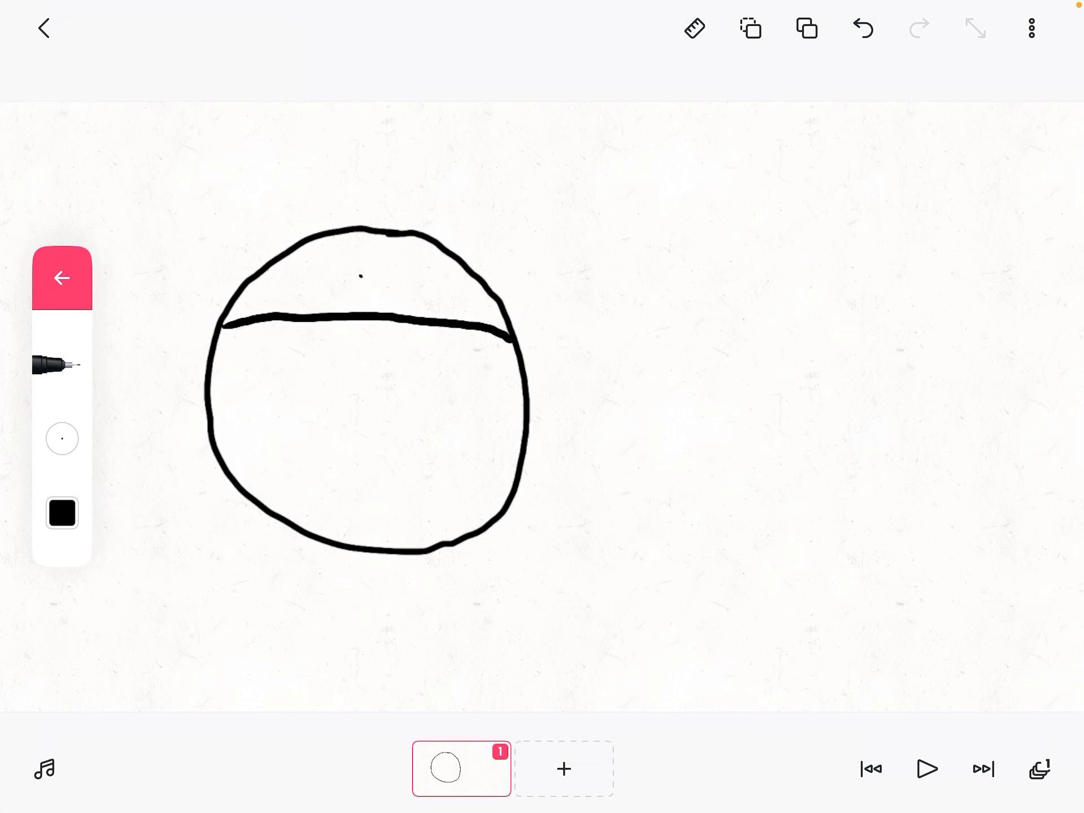
pyautogui.moveTo(221, 434); pyautogui.dragTo(458, 434)
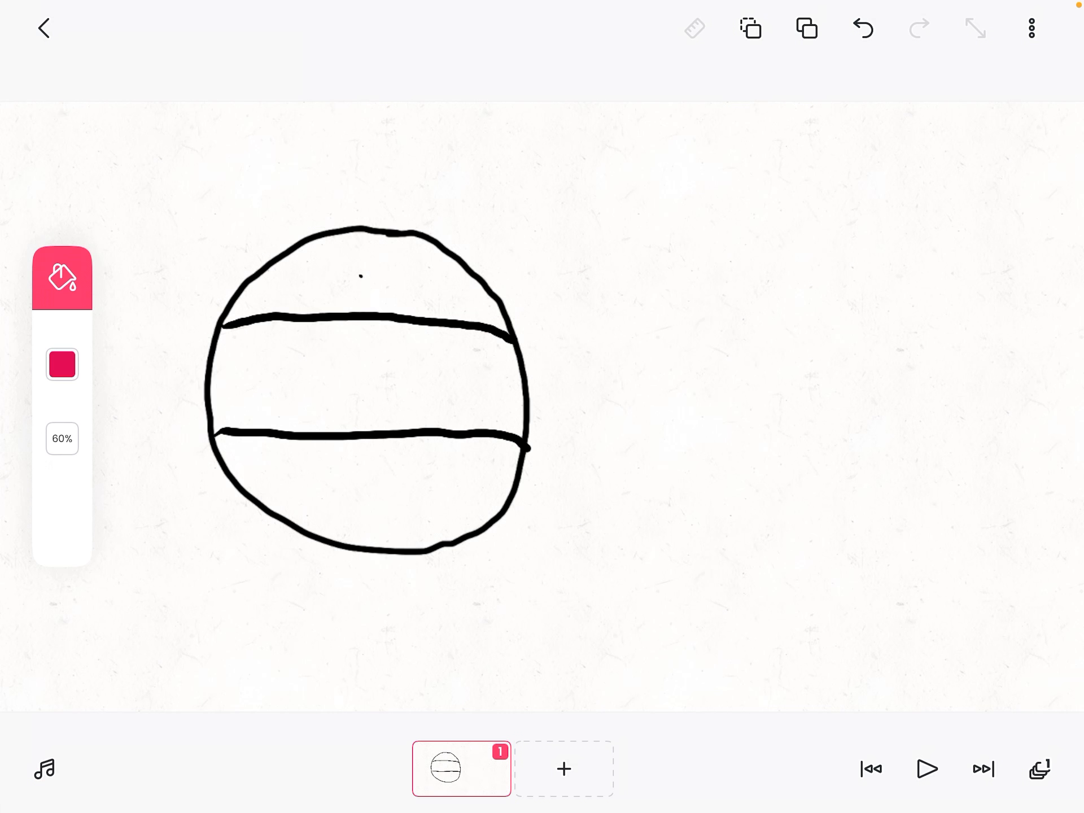
pyautogui.click(62, 365)
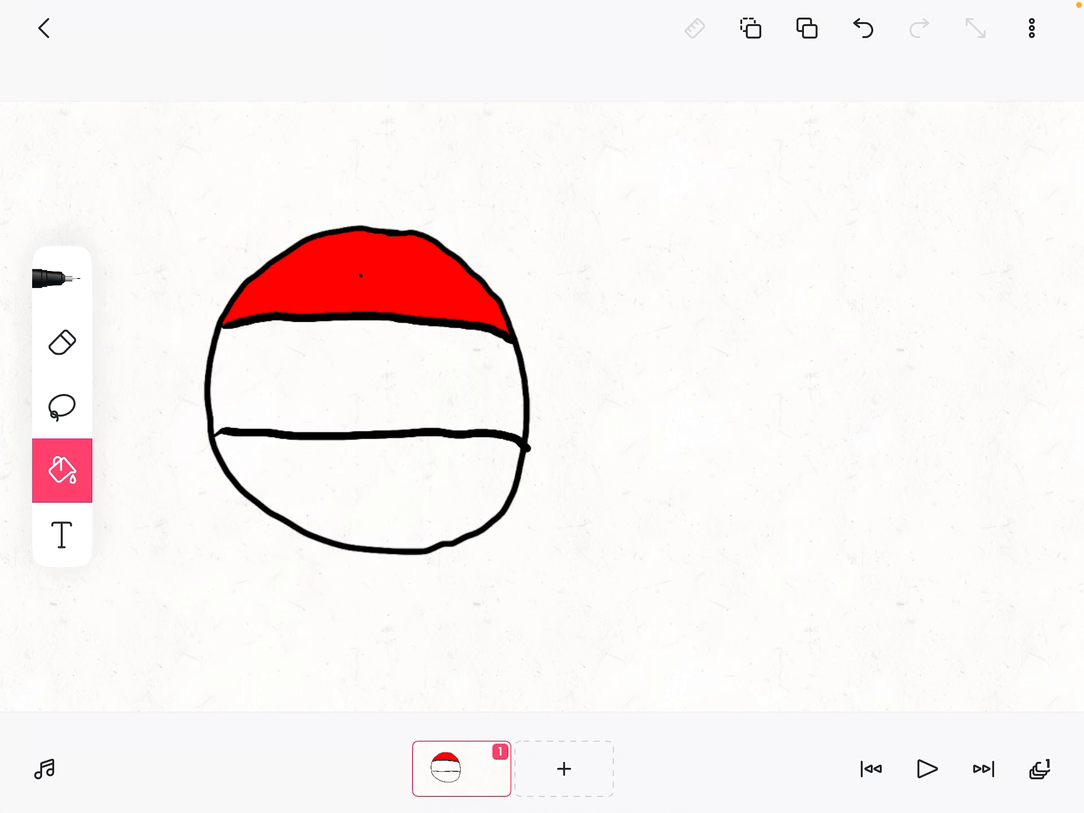
pyautogui.click(63, 470)
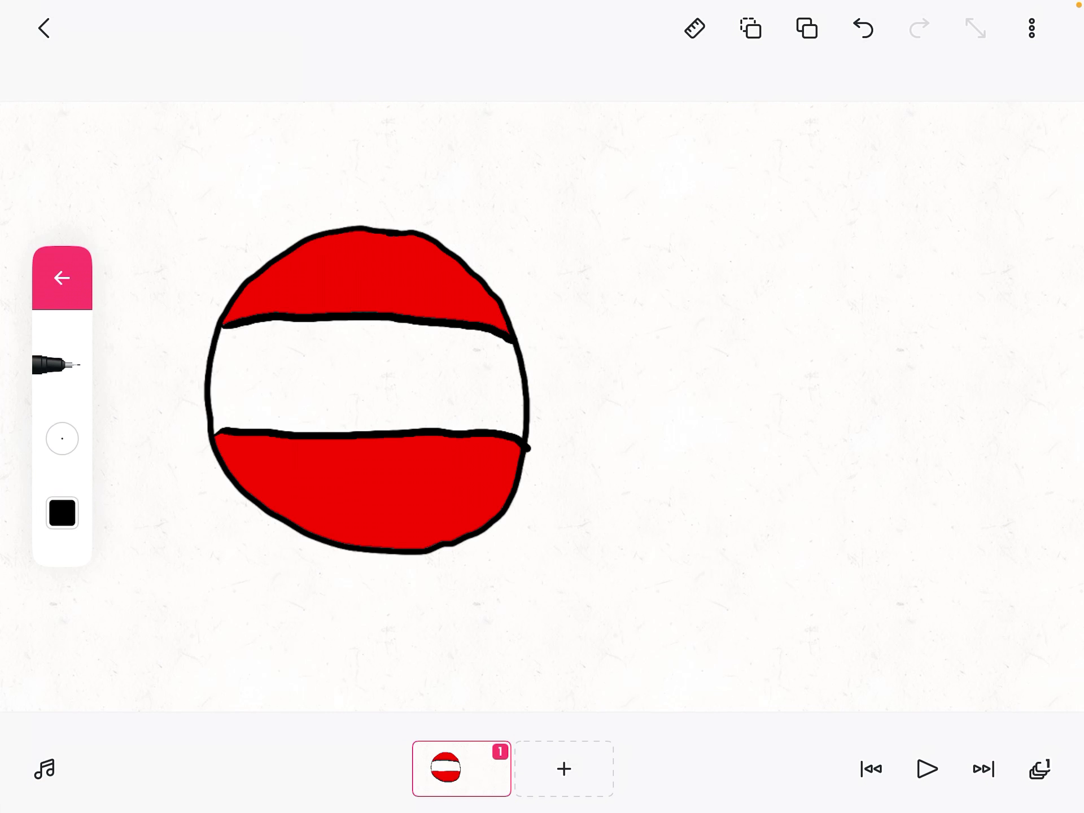
pyautogui.click(62, 512)
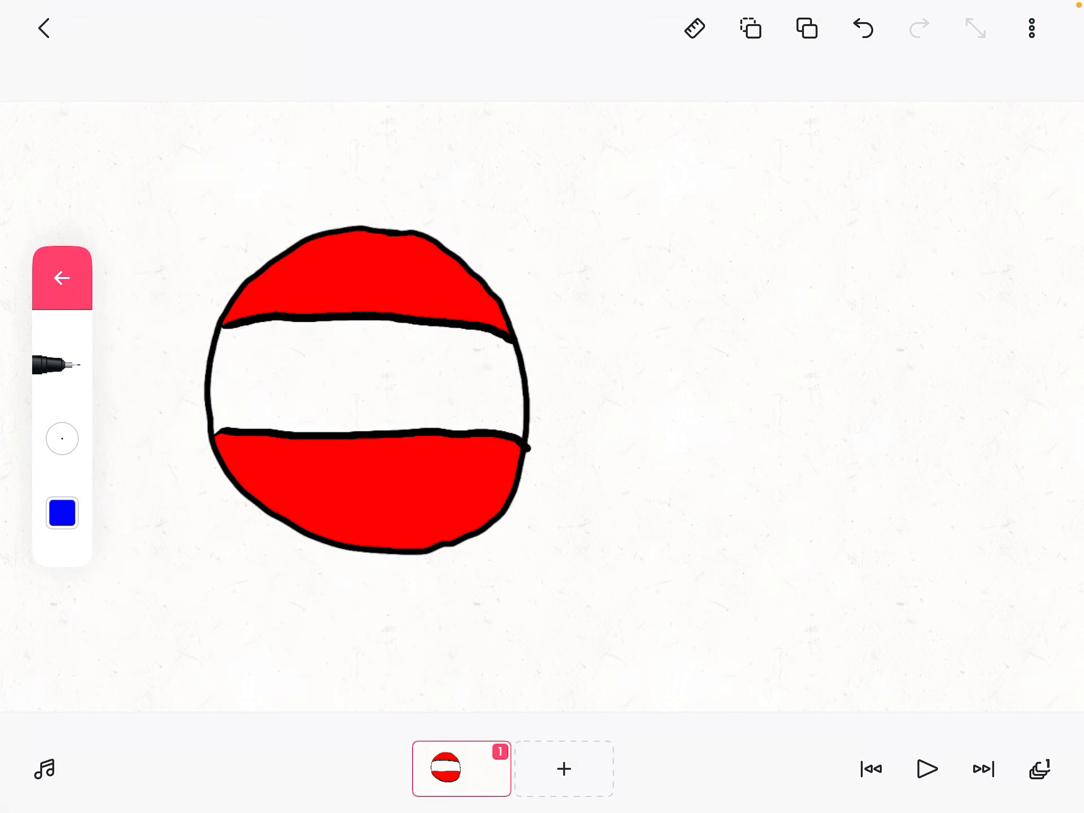
pyautogui.moveTo(318, 238); pyautogui.dragTo(397, 238)
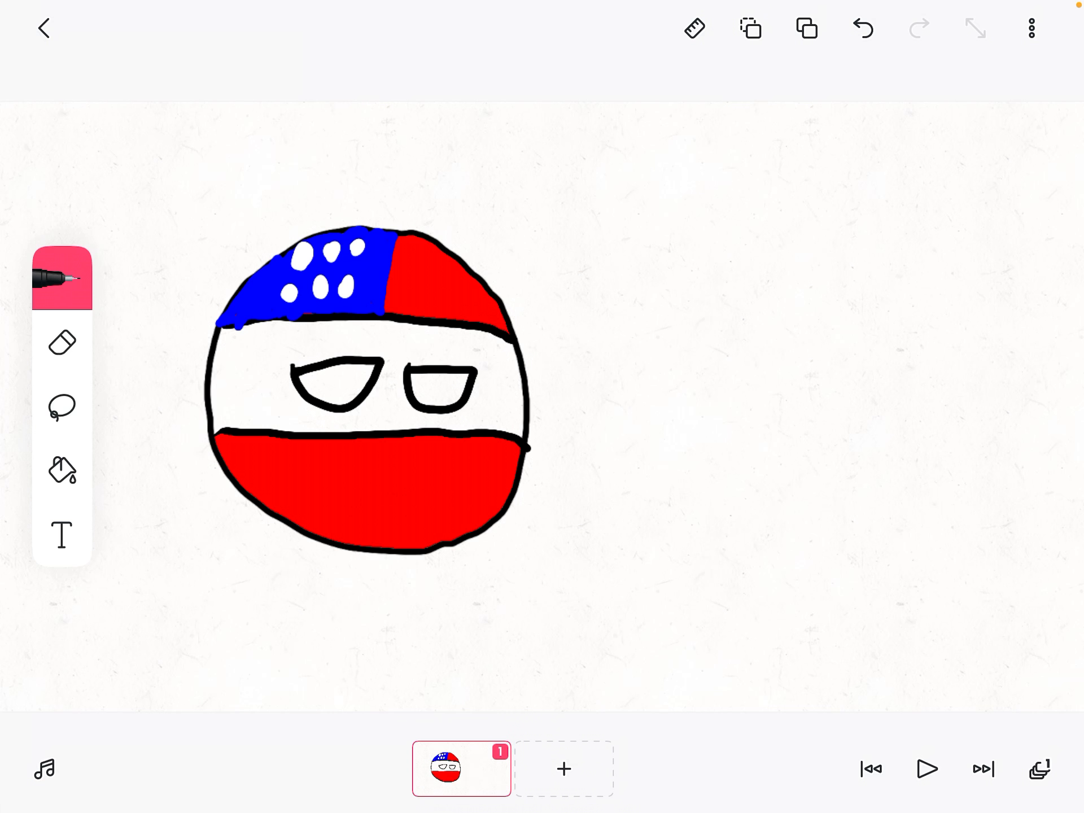
# - Duplicate the countryball frame twice, then add an empty frame at the end
pyautogui.click(563, 768)
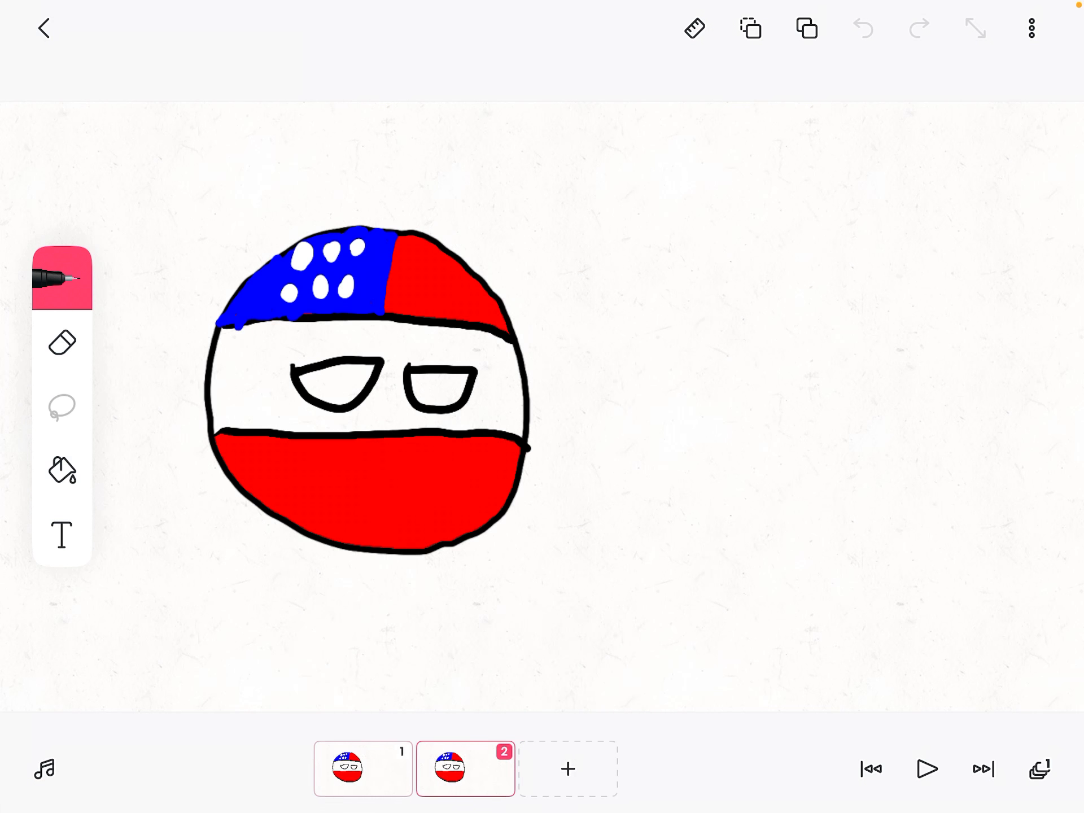
pyautogui.click(63, 407)
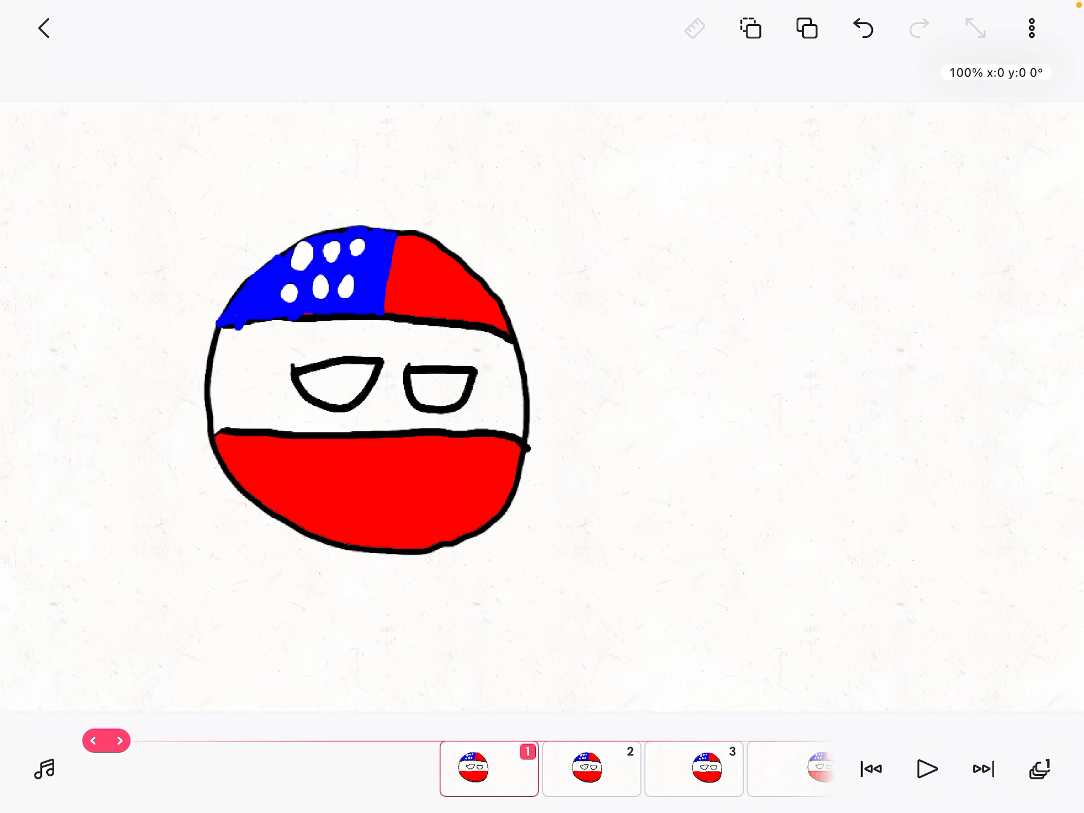
pyautogui.click(926, 769)
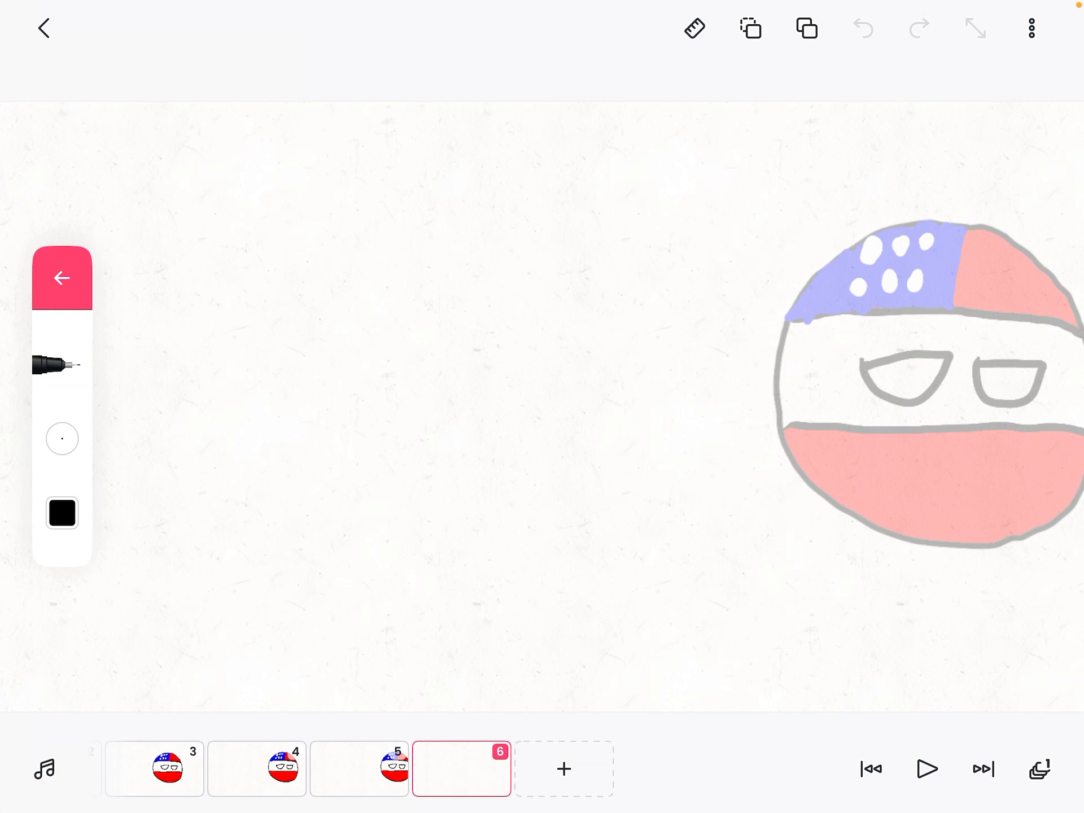
# - Draw a domed car roof, base line and wheels on frame 6
pyautogui.moveTo(290, 428); pyautogui.dragTo(684, 435)
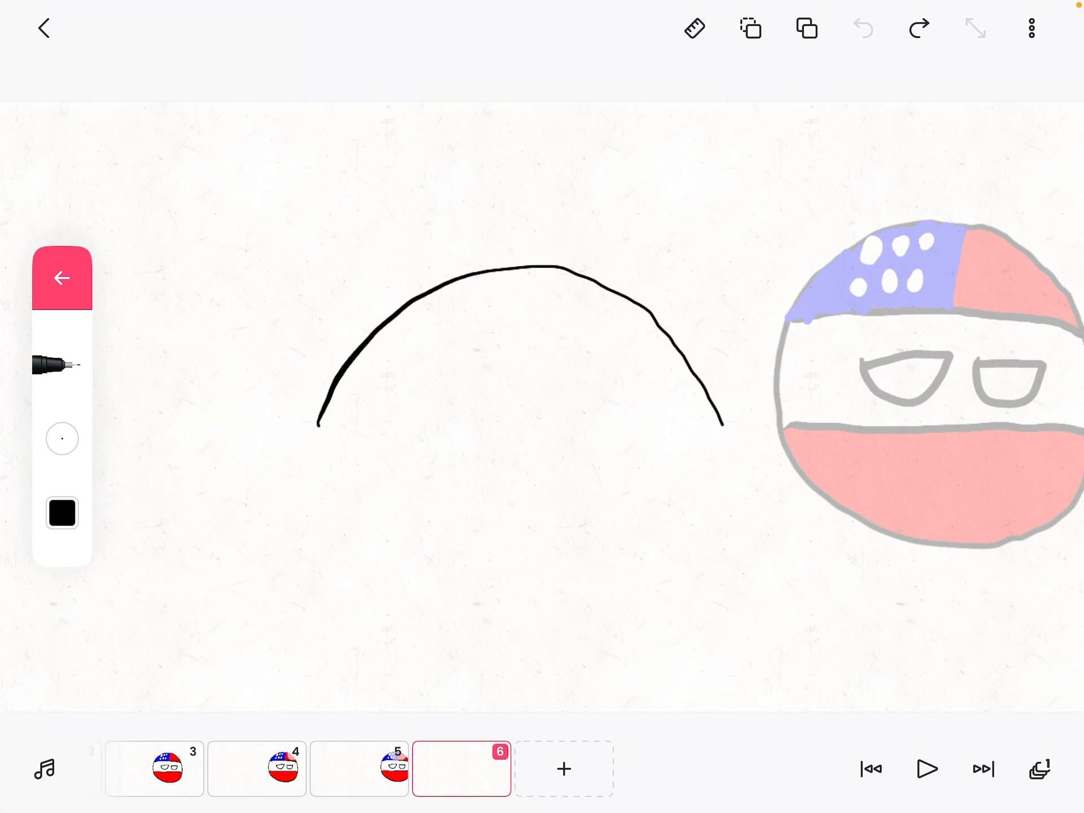
pyautogui.moveTo(320, 422); pyautogui.dragTo(724, 430)
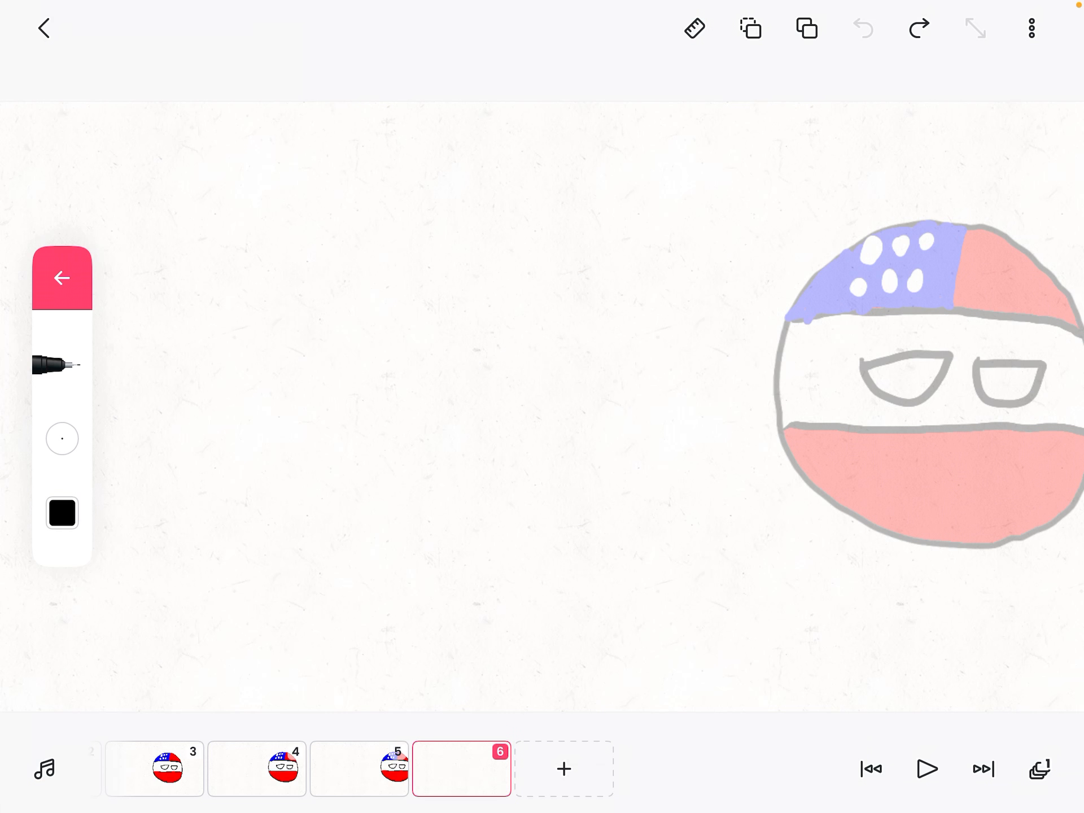
pyautogui.moveTo(287, 418); pyautogui.dragTo(514, 214)
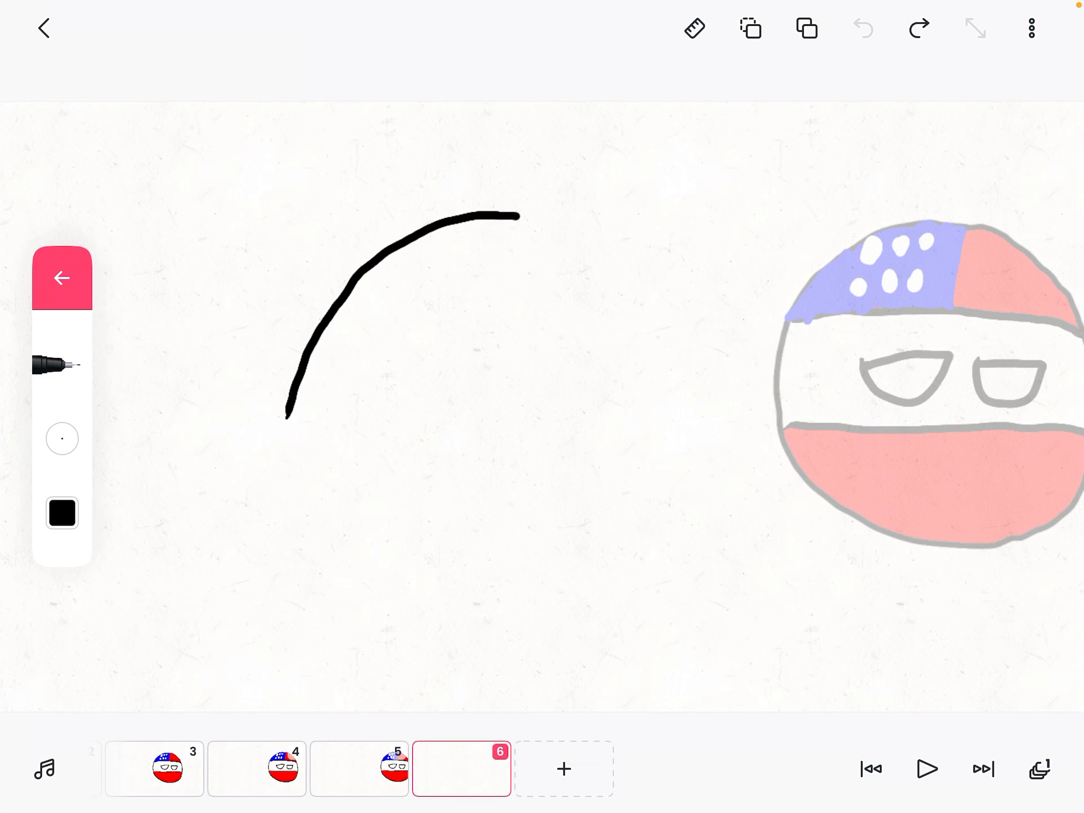
pyautogui.moveTo(515, 214); pyautogui.dragTo(699, 418)
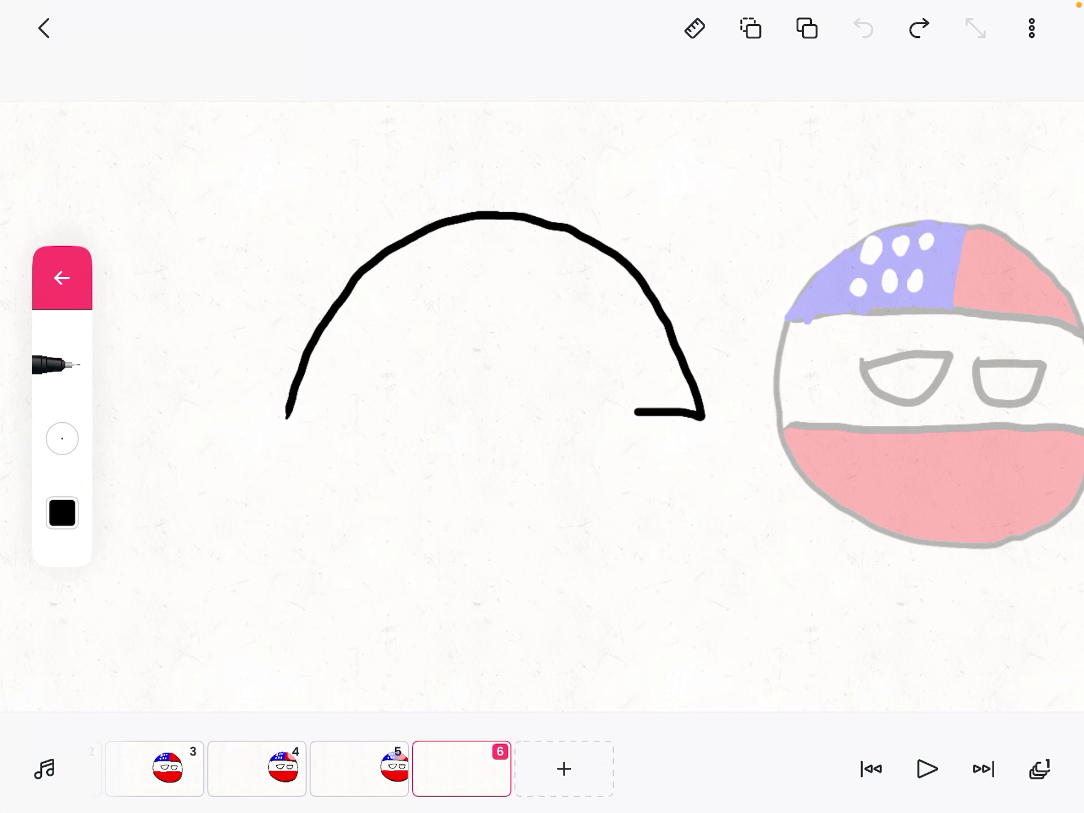
pyautogui.moveTo(283, 411); pyautogui.dragTo(705, 414)
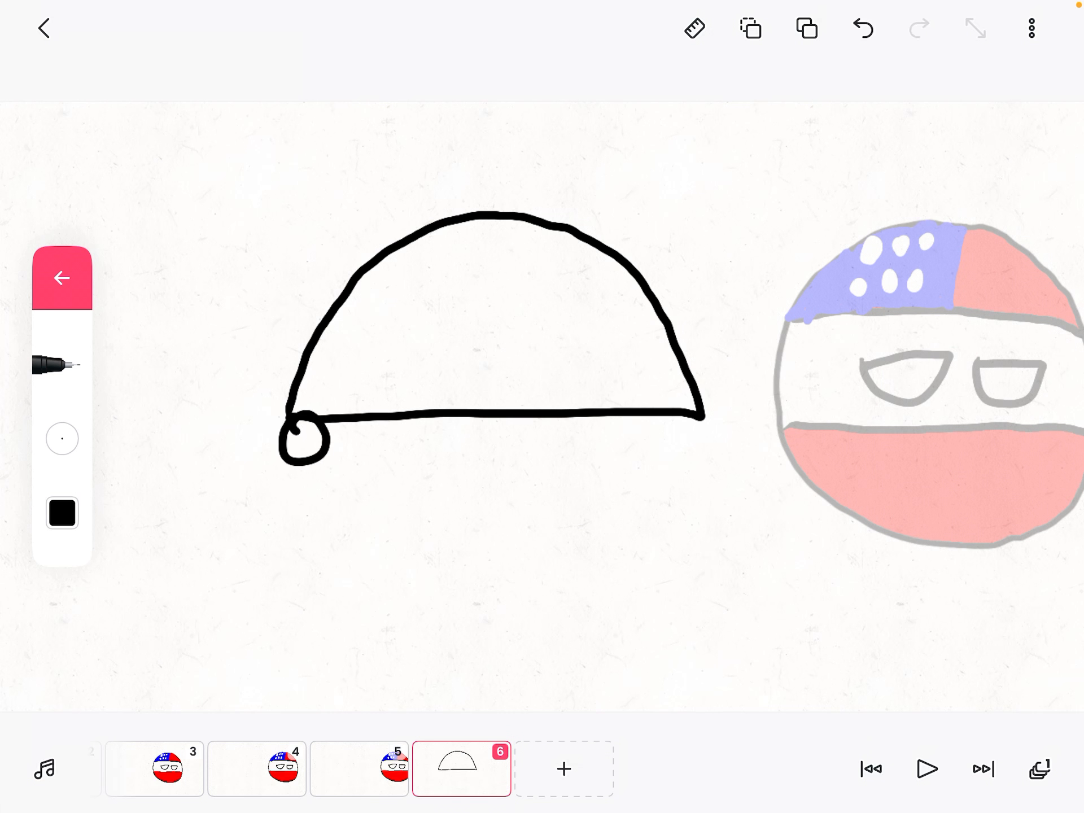
pyautogui.moveTo(304, 435); pyautogui.dragTo(643, 442)
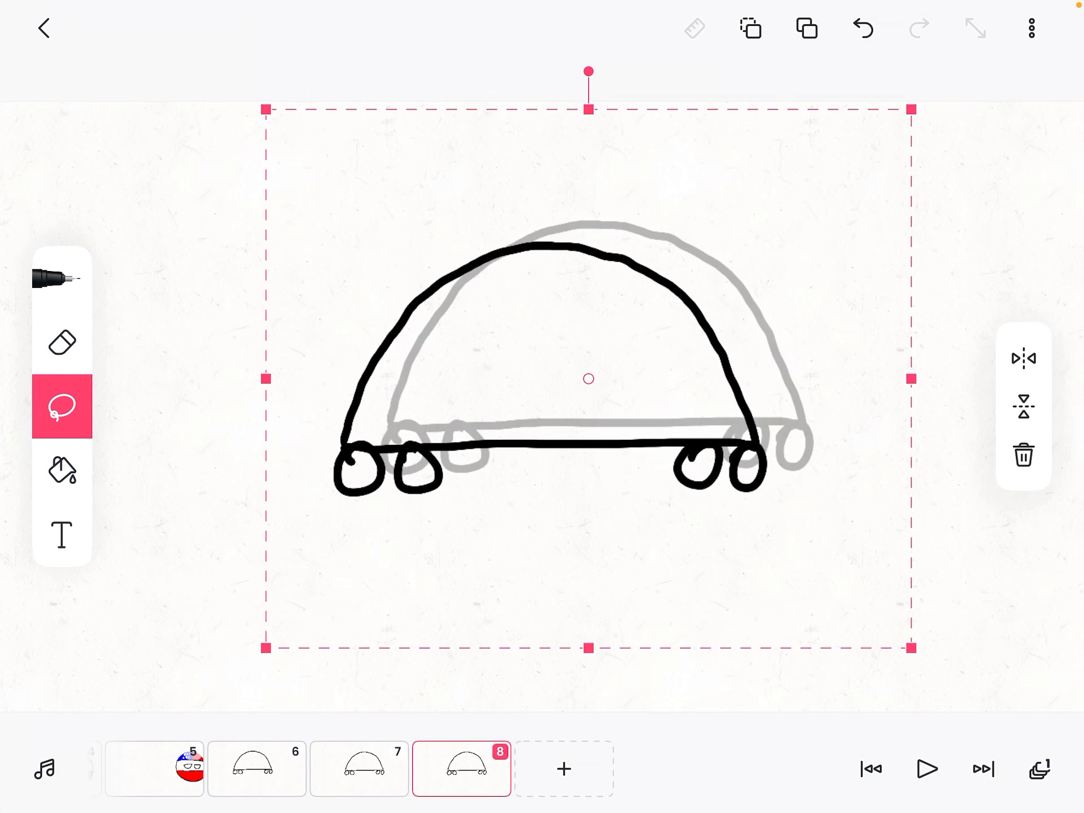
# - Squeeze the car narrower and add two more frames for the turning car
pyautogui.moveTo(588, 379); pyautogui.dragTo(635, 358)
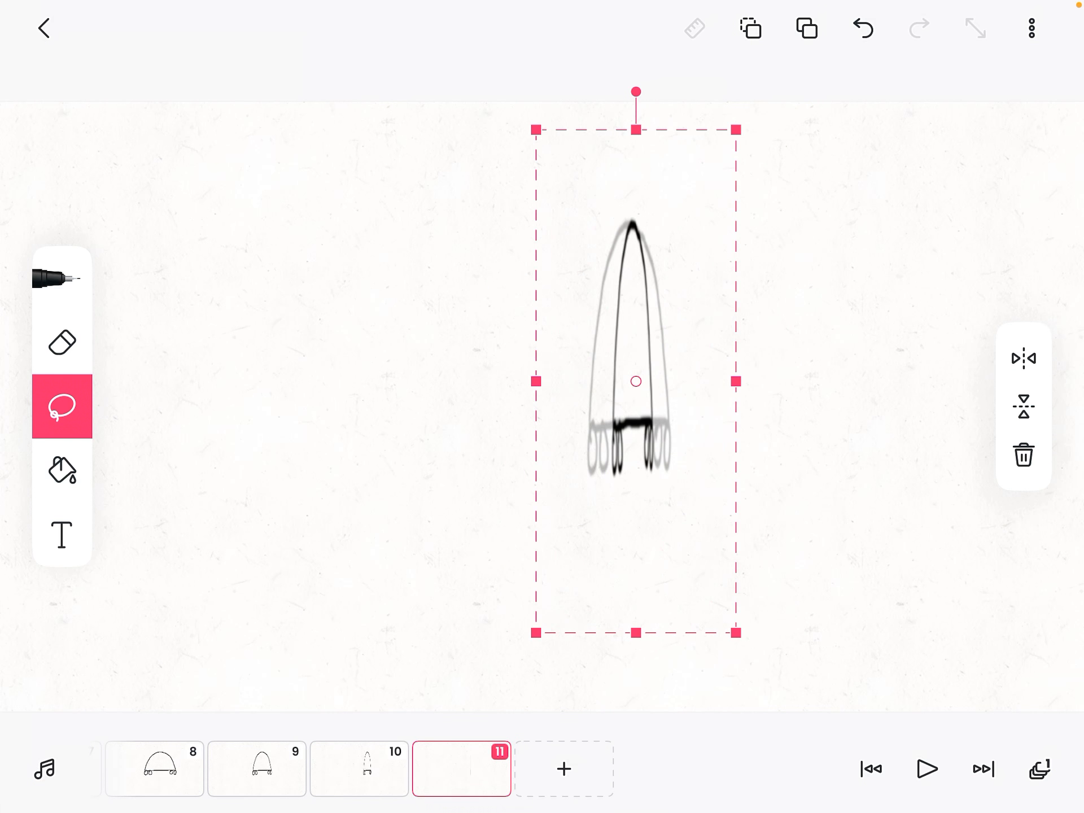
pyautogui.click(462, 769)
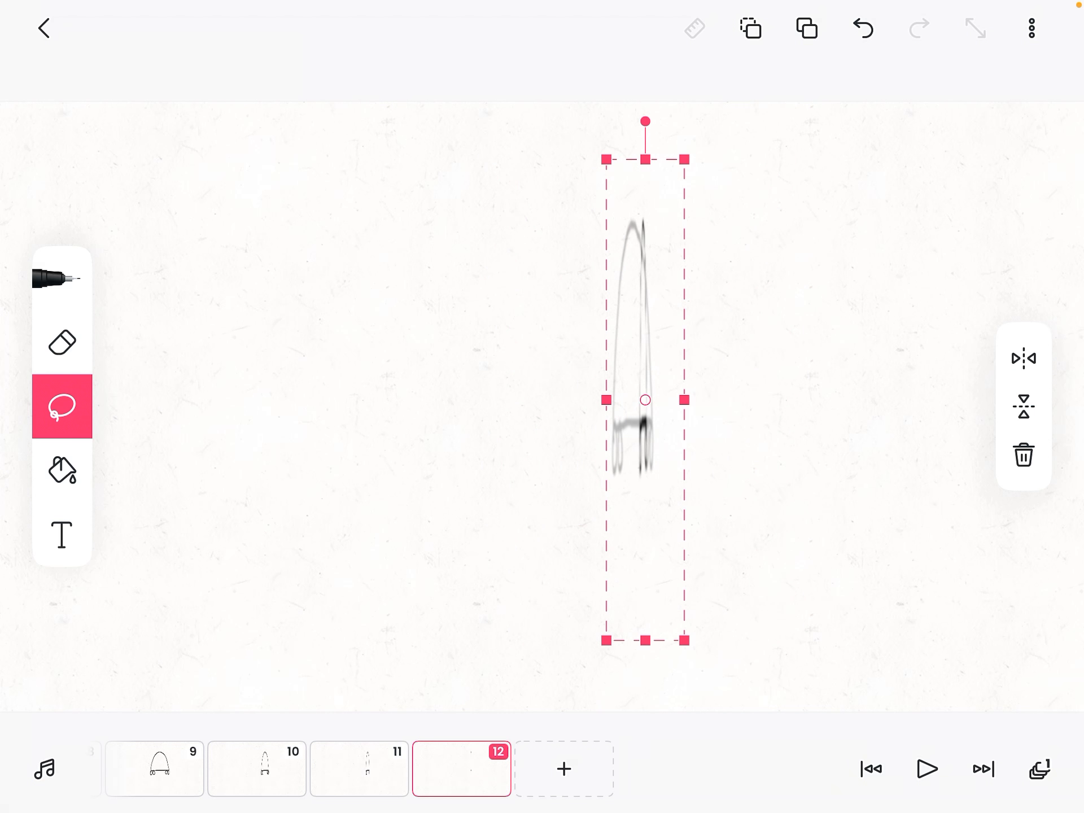
pyautogui.click(563, 769)
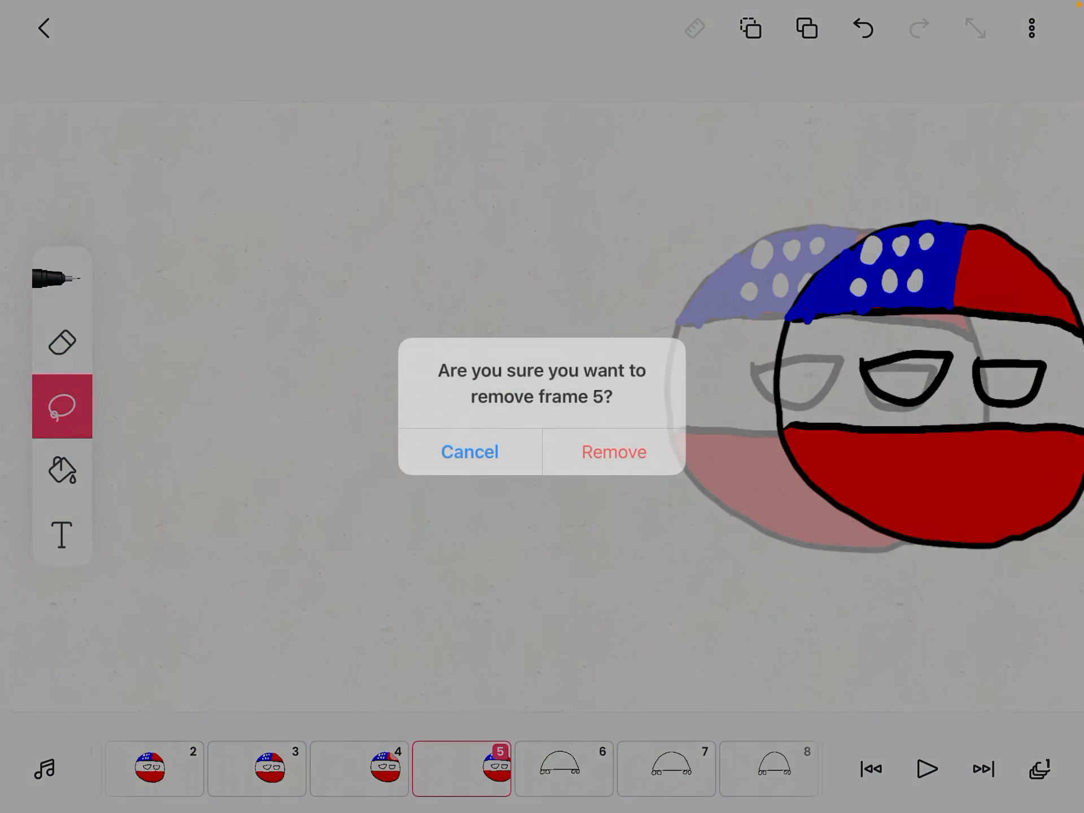
# - Confirm removal of countryball frames 5, 4 and 3
pyautogui.click(613, 451)
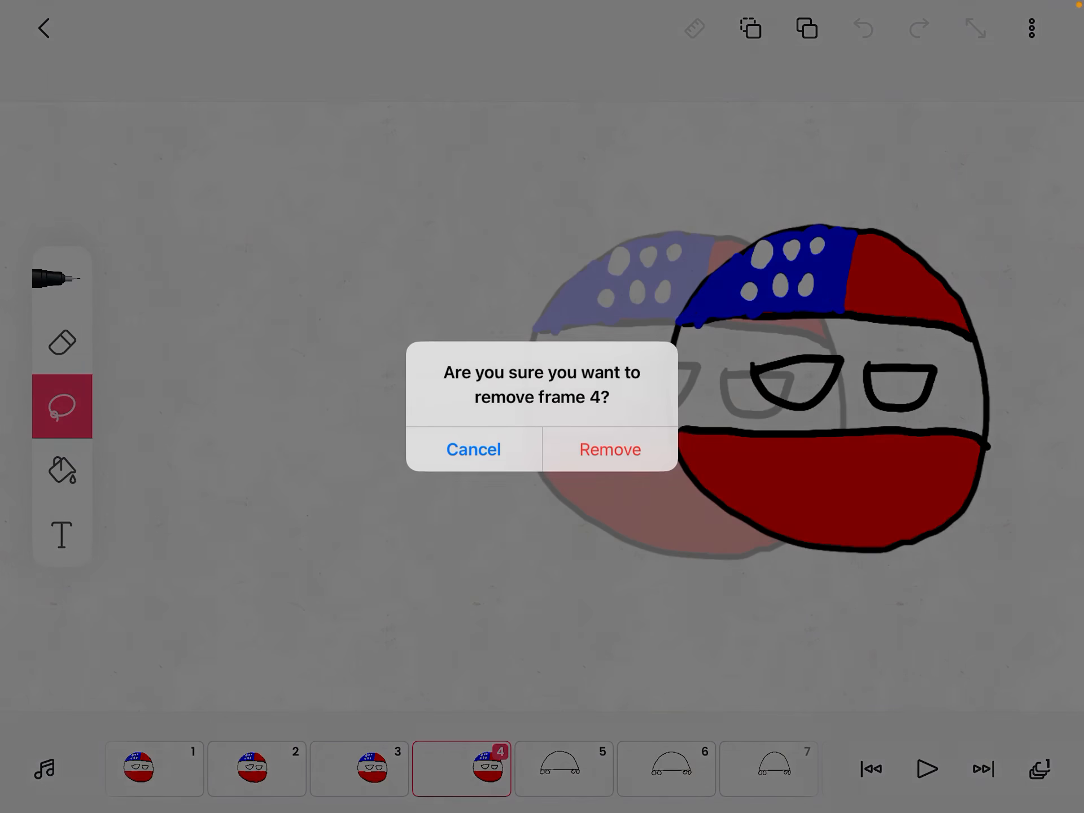
pyautogui.click(609, 449)
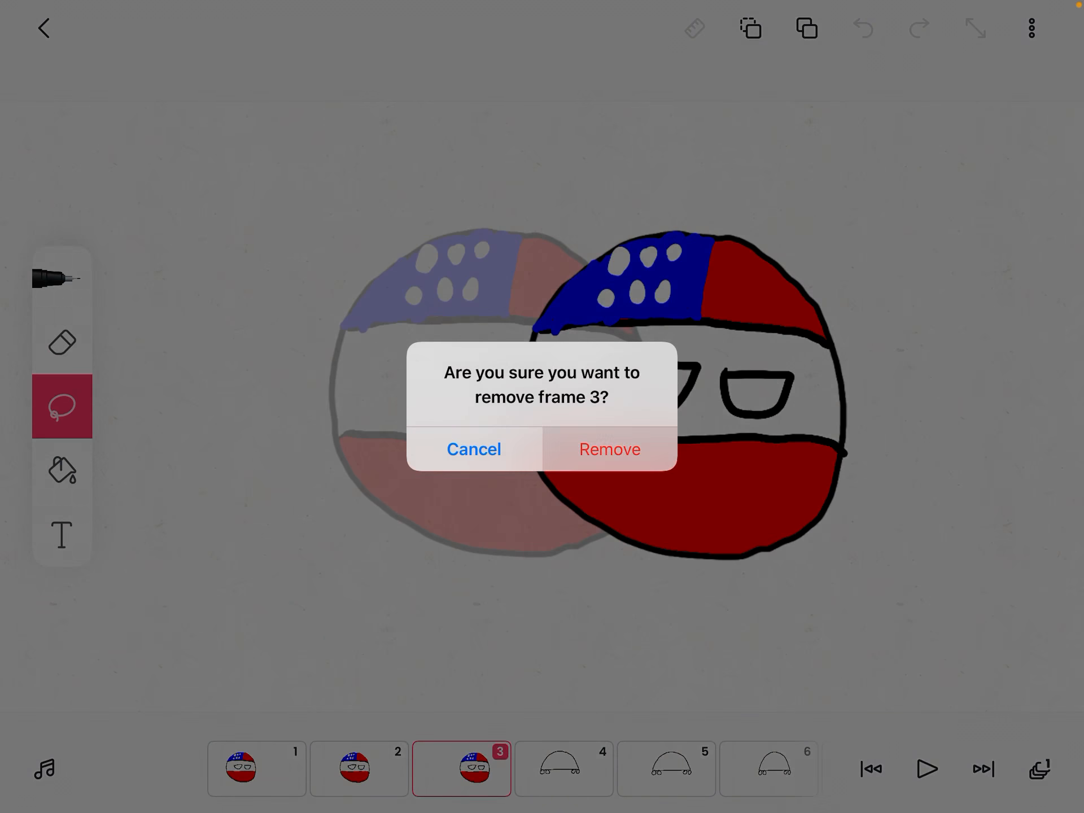
pyautogui.click(609, 449)
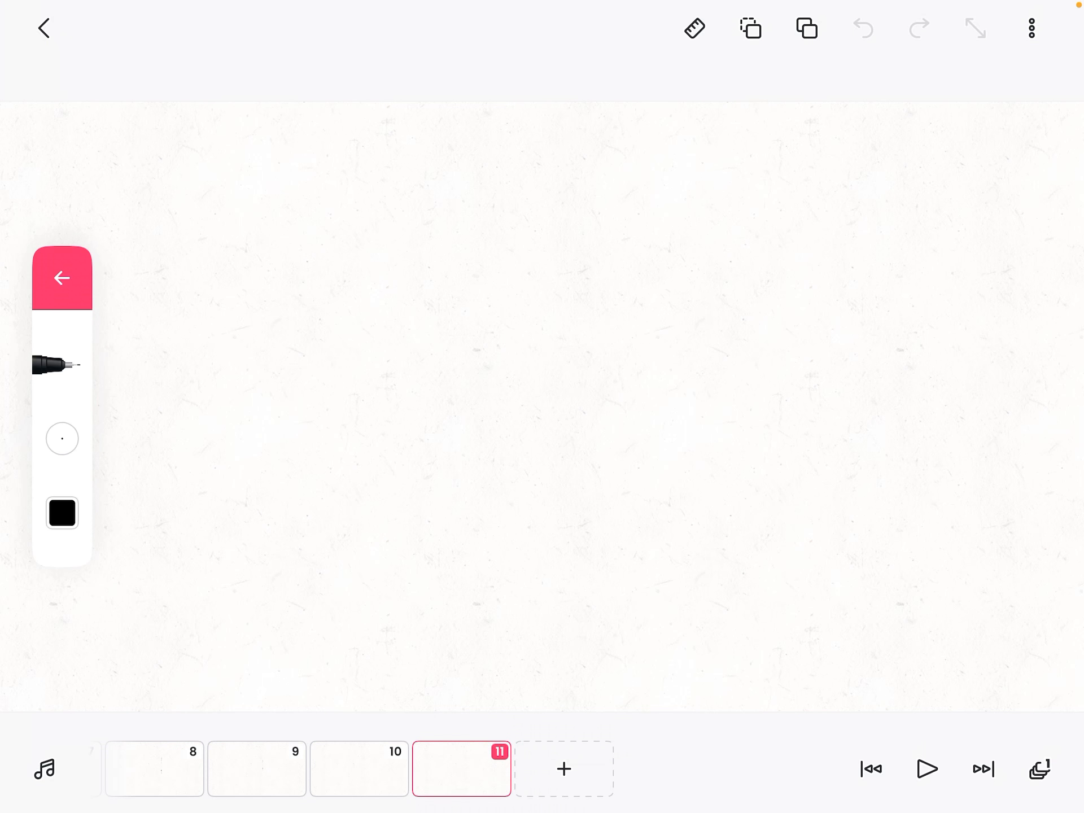
# - Draw a red rectangular flag outline on frame 11 and fill it solid red
pyautogui.click(62, 512)
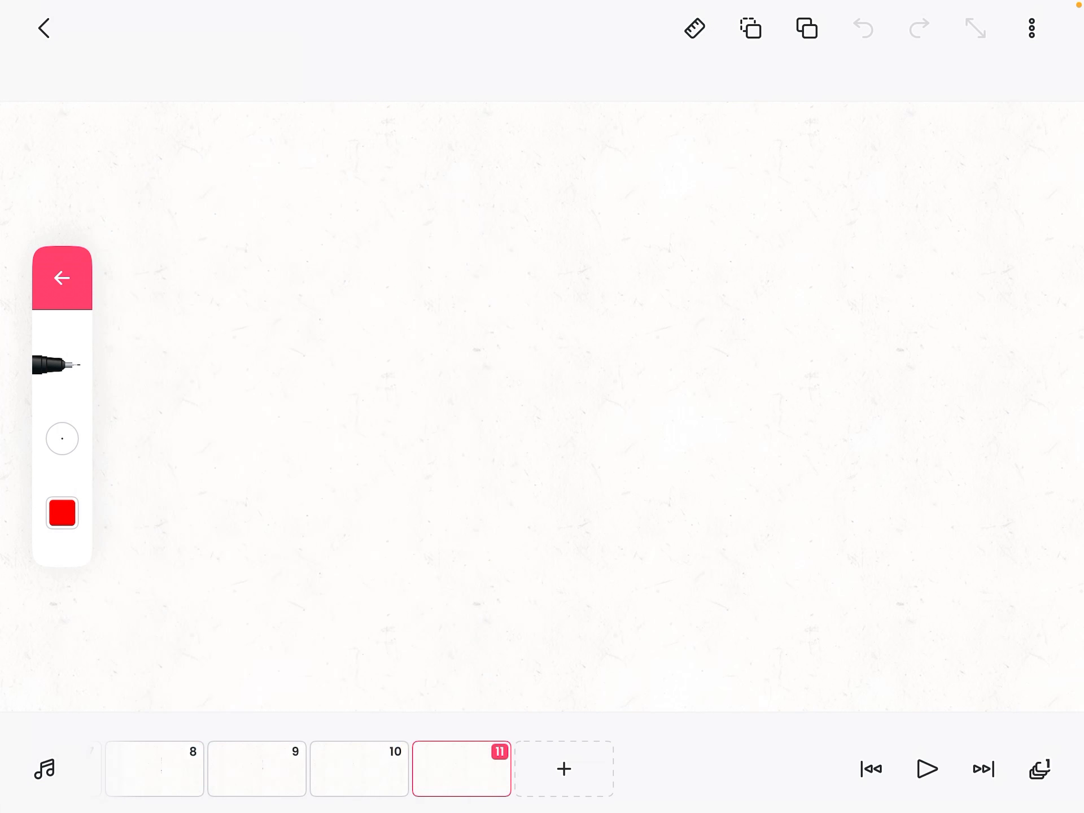
pyautogui.moveTo(332, 268); pyautogui.dragTo(773, 265)
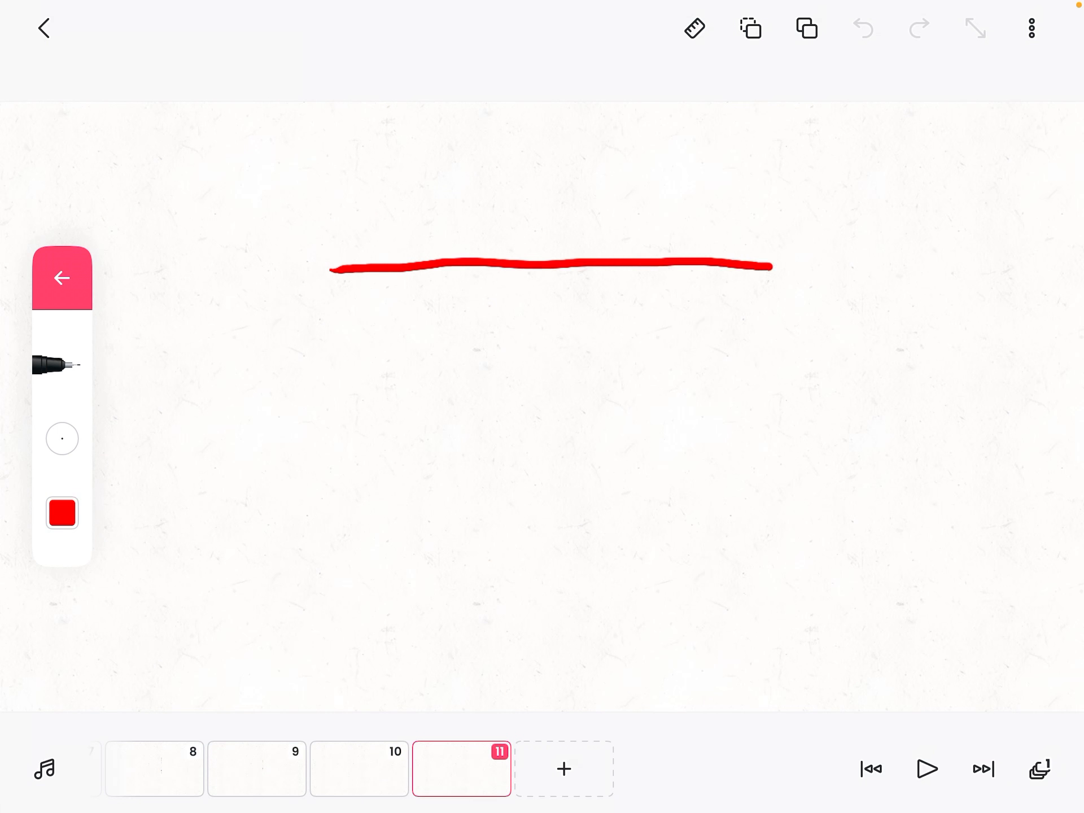
pyautogui.moveTo(767, 270); pyautogui.dragTo(332, 435)
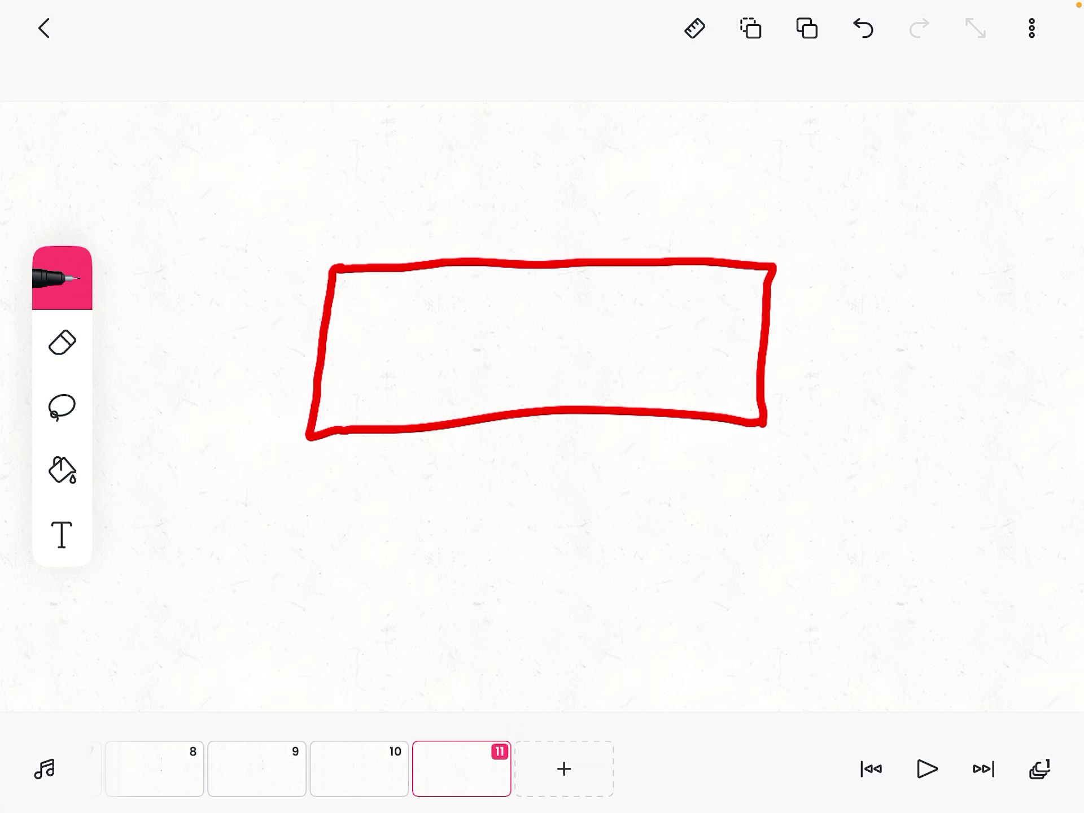
pyautogui.click(62, 470)
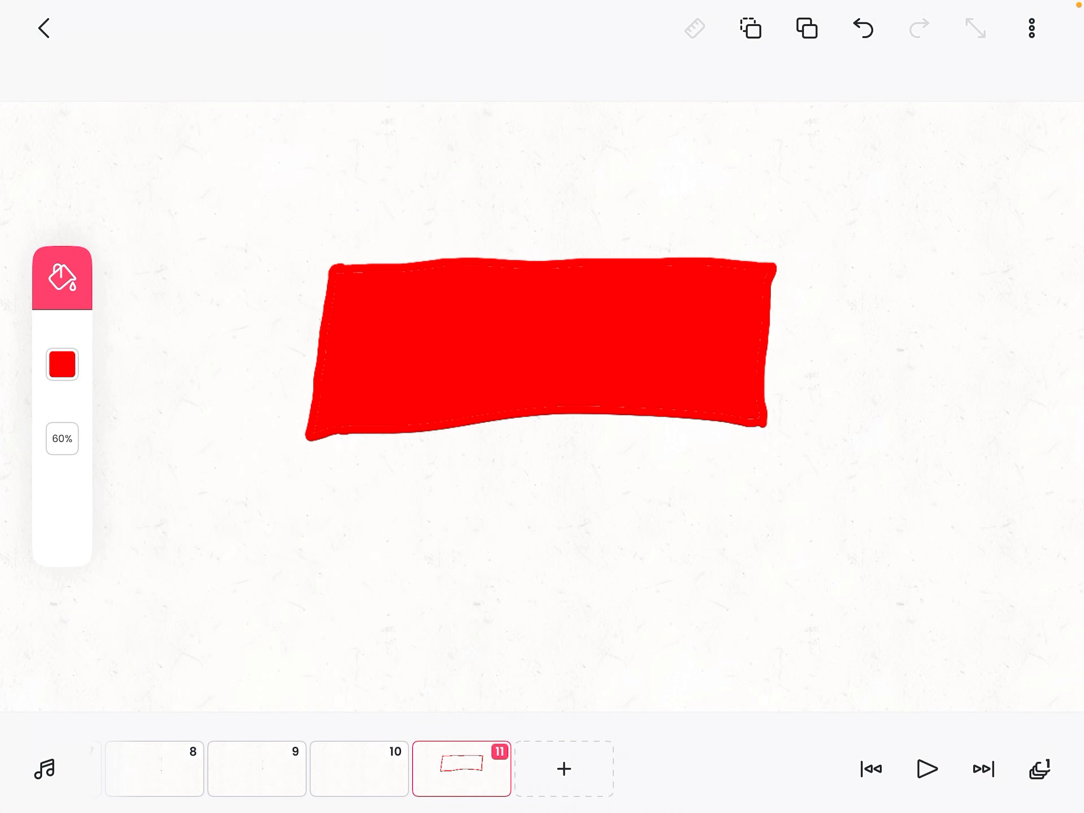
pyautogui.click(62, 278)
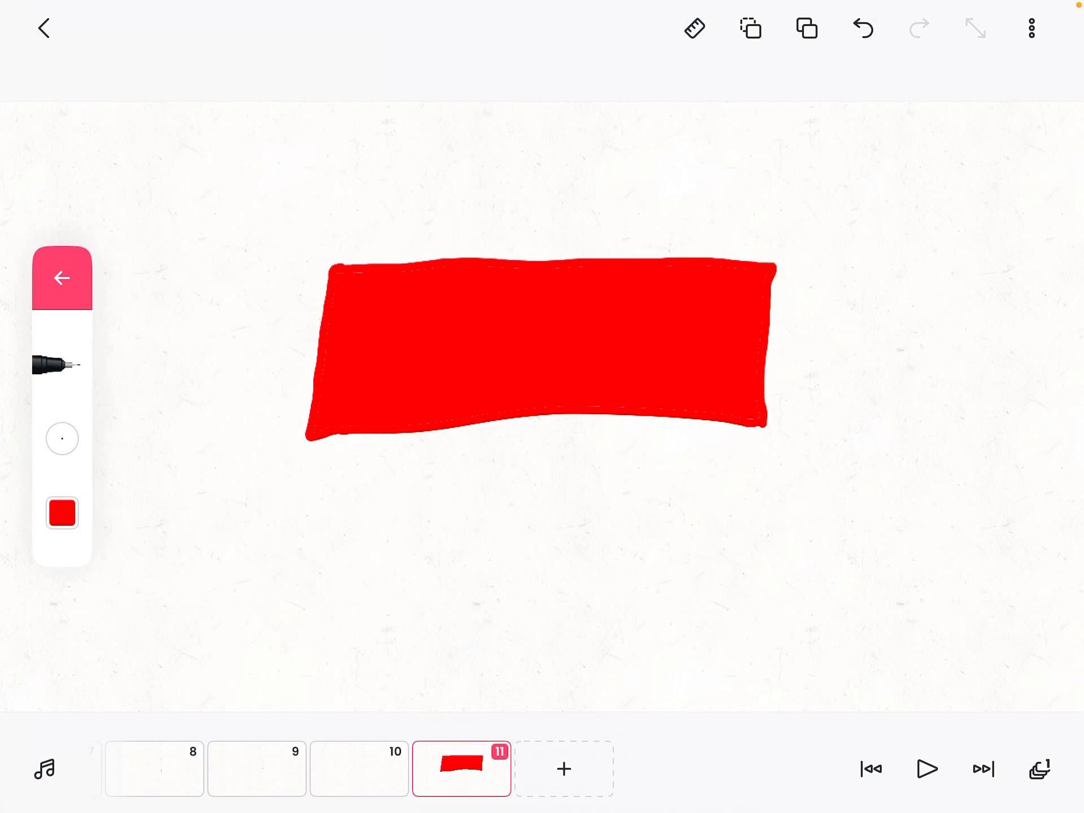
pyautogui.click(62, 513)
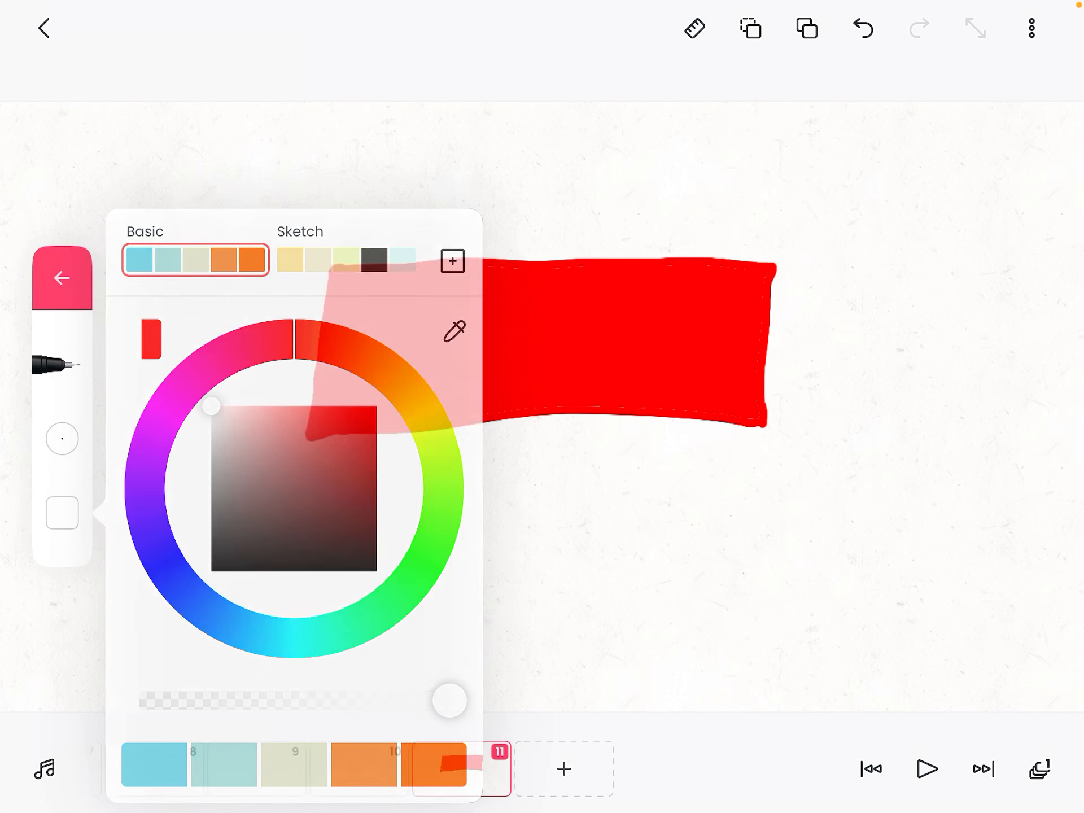